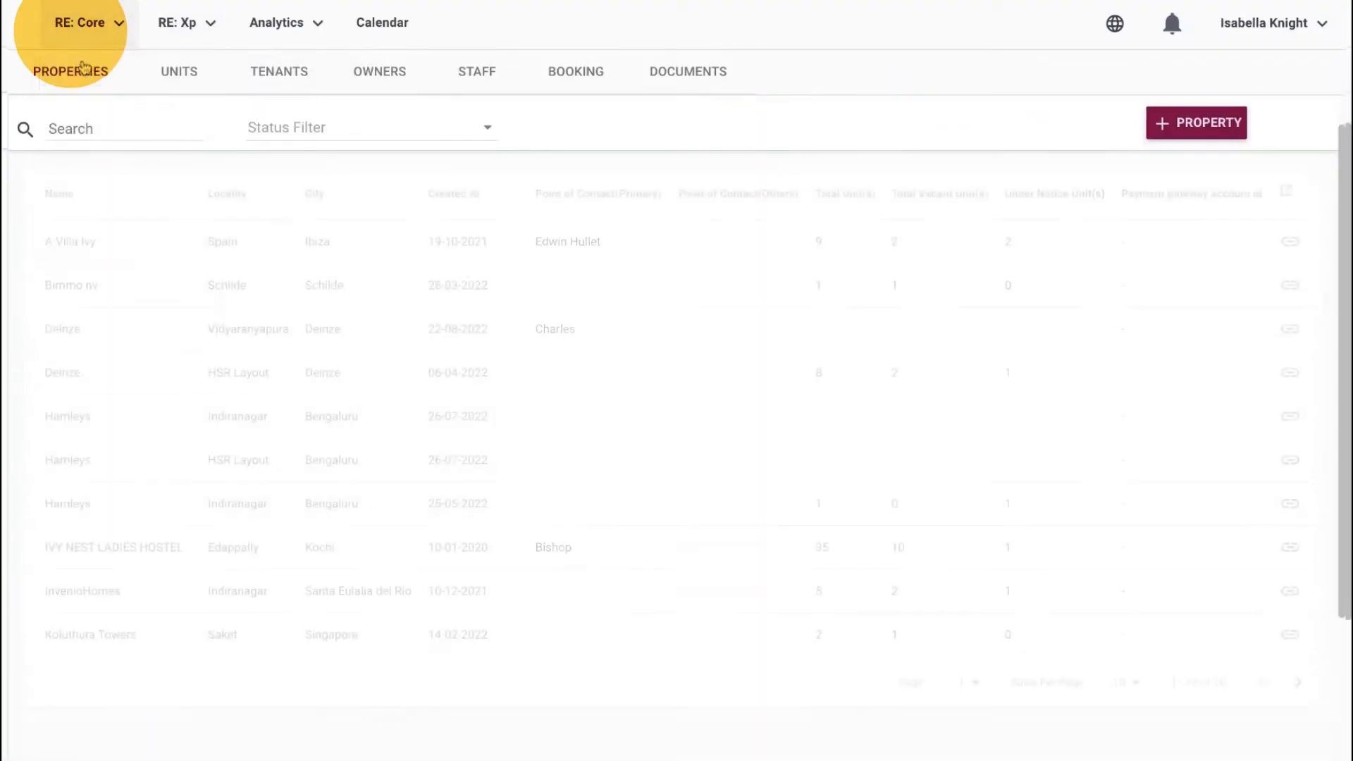
# Add property Yoga vgtoor (Vagator, Goa) with Lift amenity and a primary contact, then submit it.
pyautogui.click(1197, 122)
pyautogui.write('Yoga vgtoor')
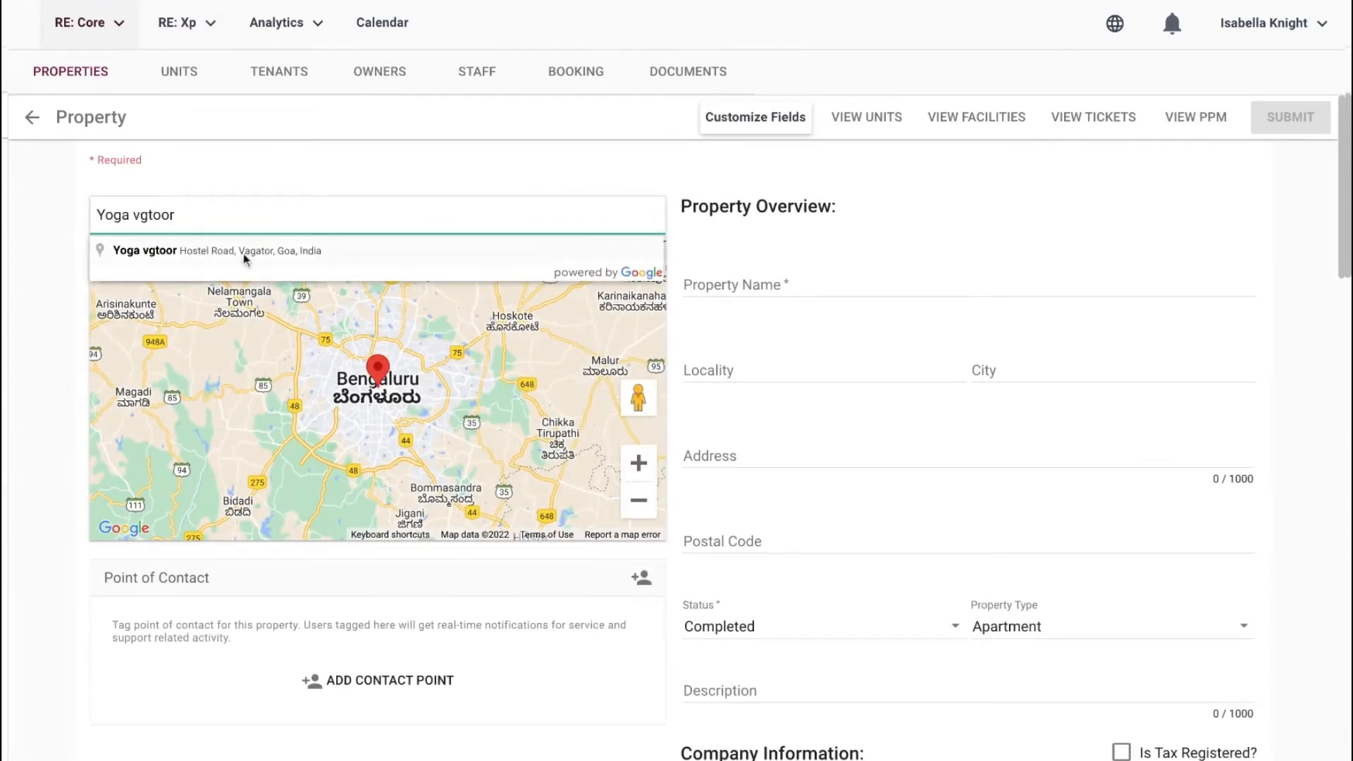
pyautogui.click(212, 251)
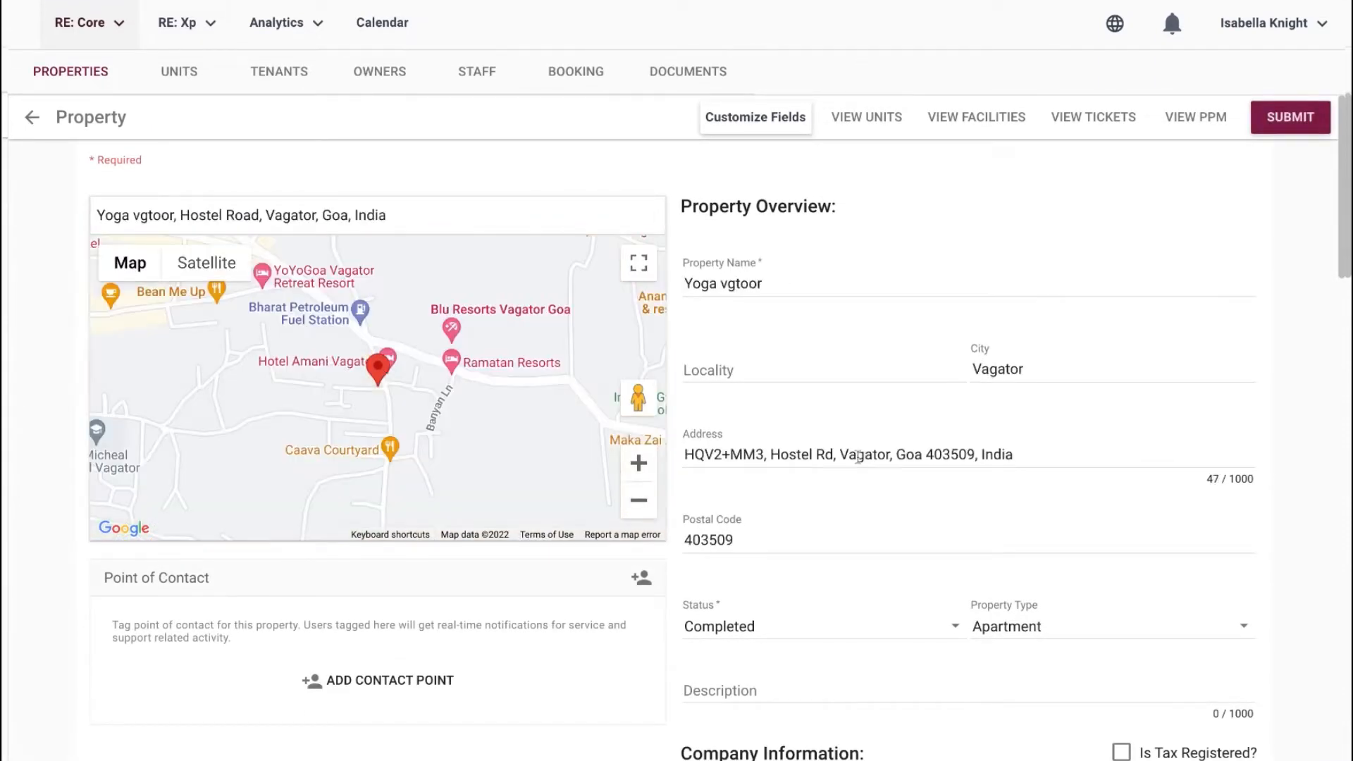
pyautogui.scroll(-3)
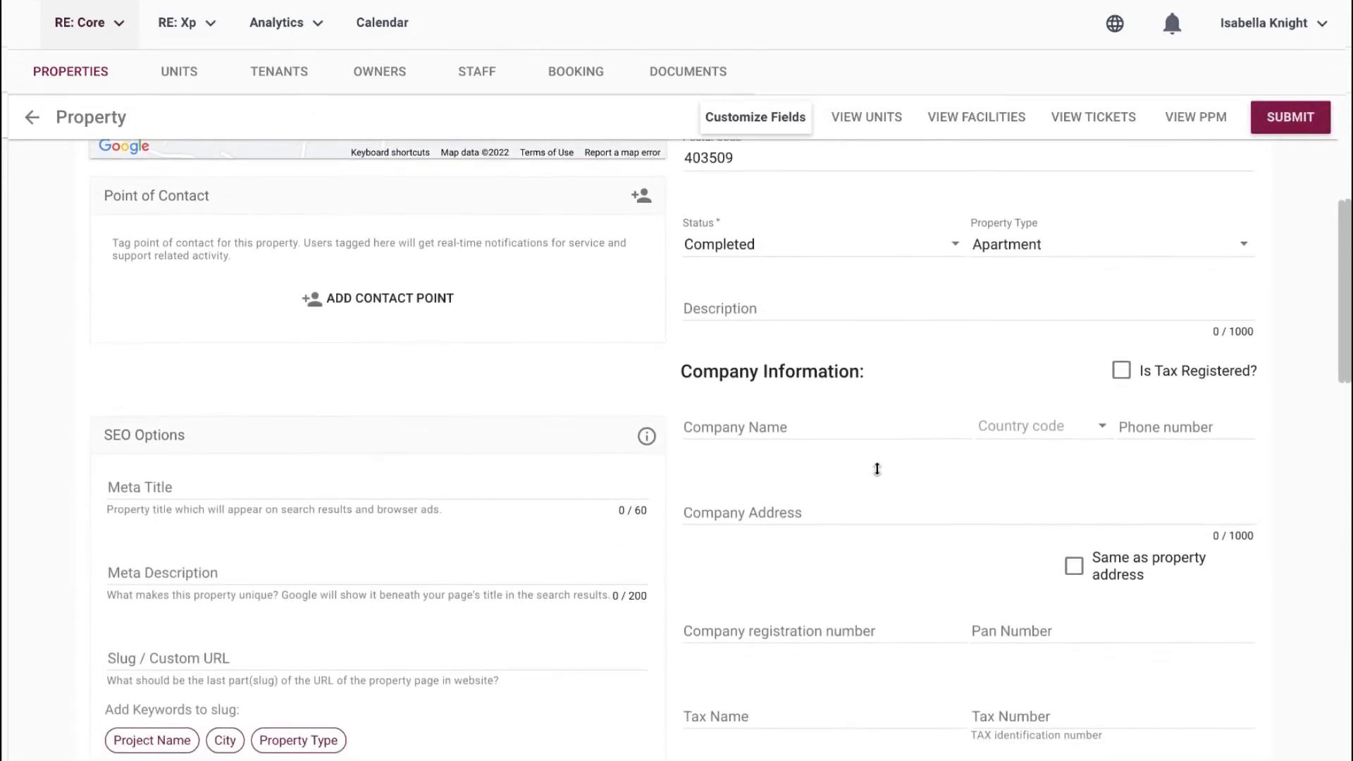
pyautogui.scroll(-3)
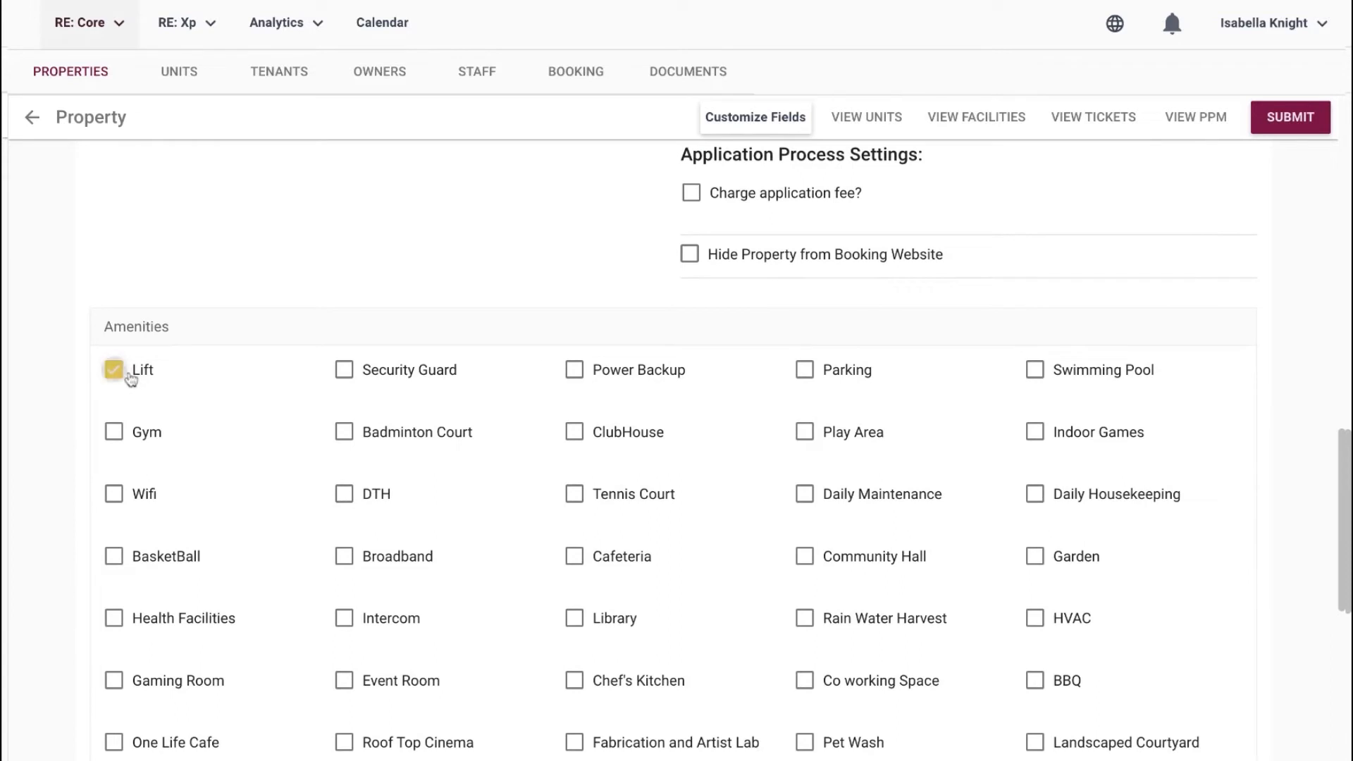
pyautogui.scroll(-3)
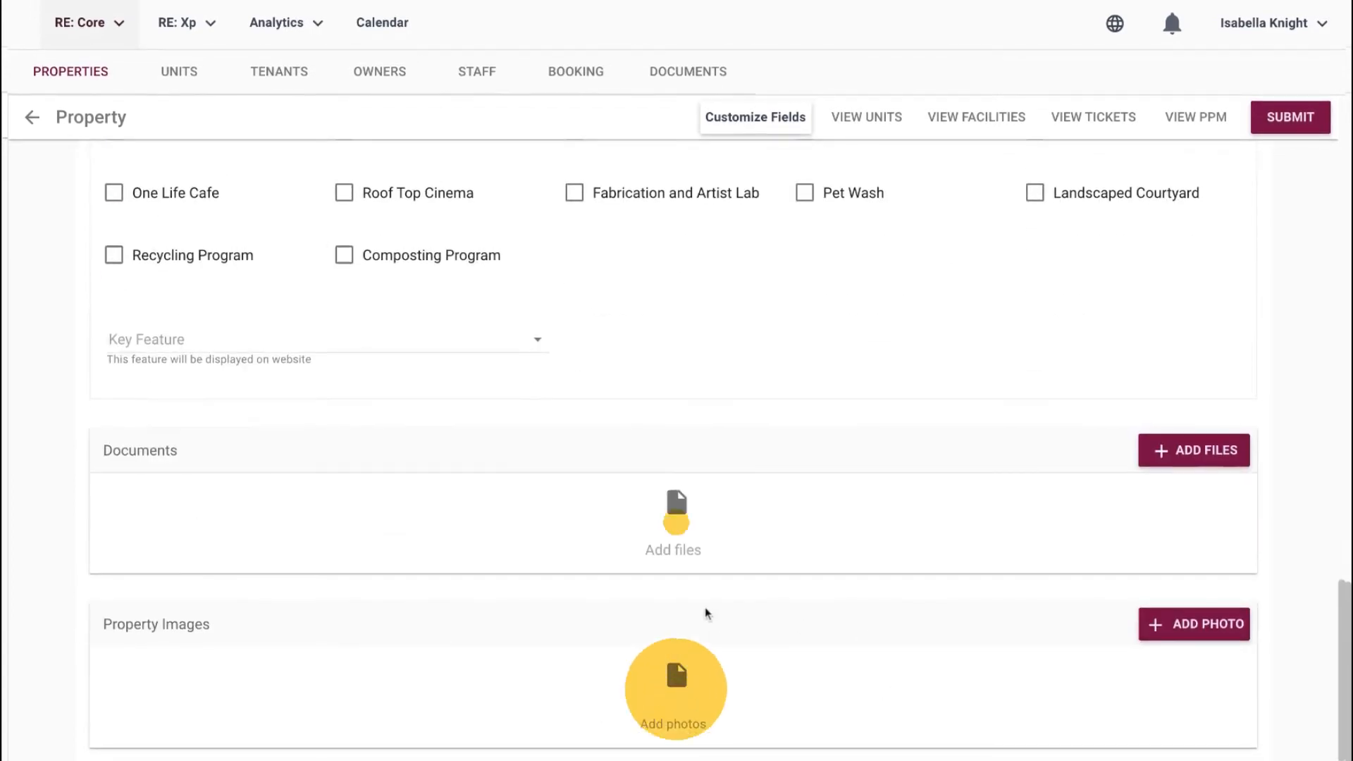
pyautogui.scroll(3)
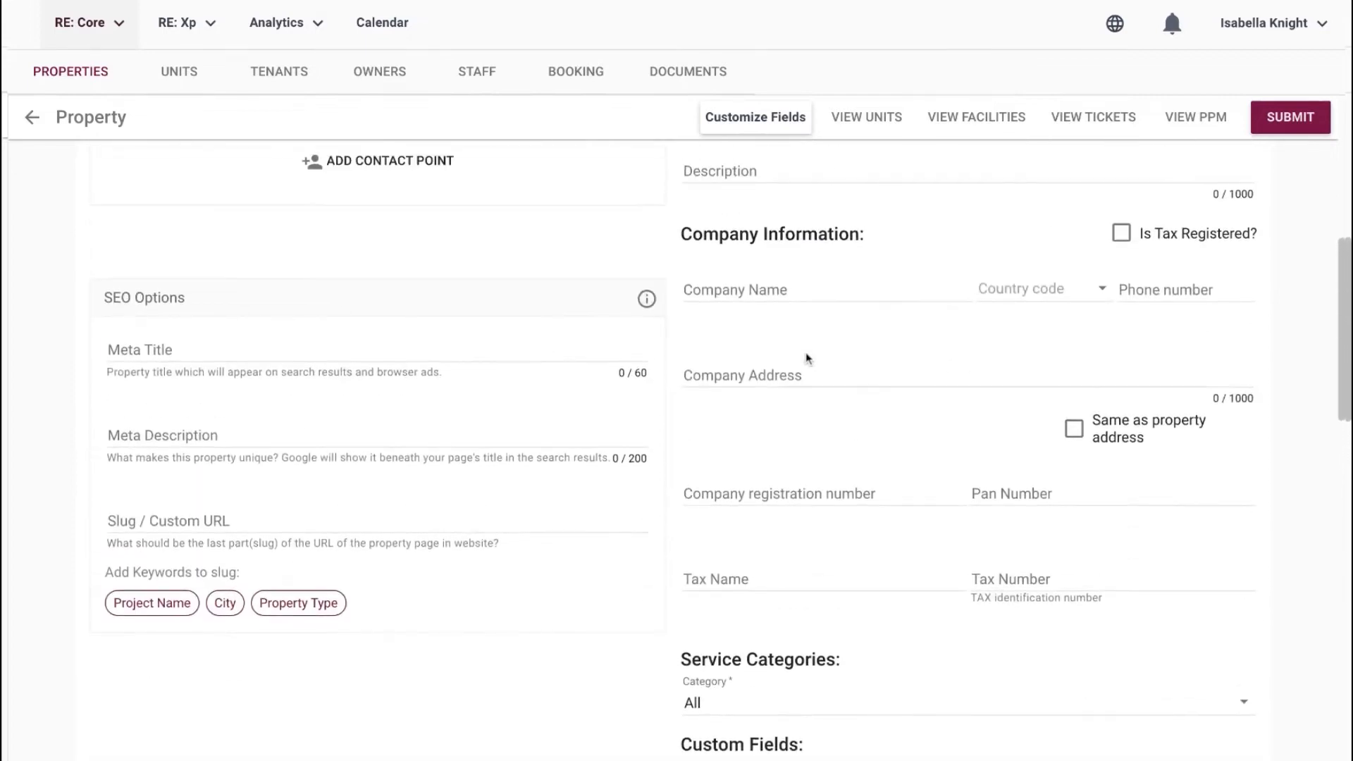
pyautogui.click(378, 161)
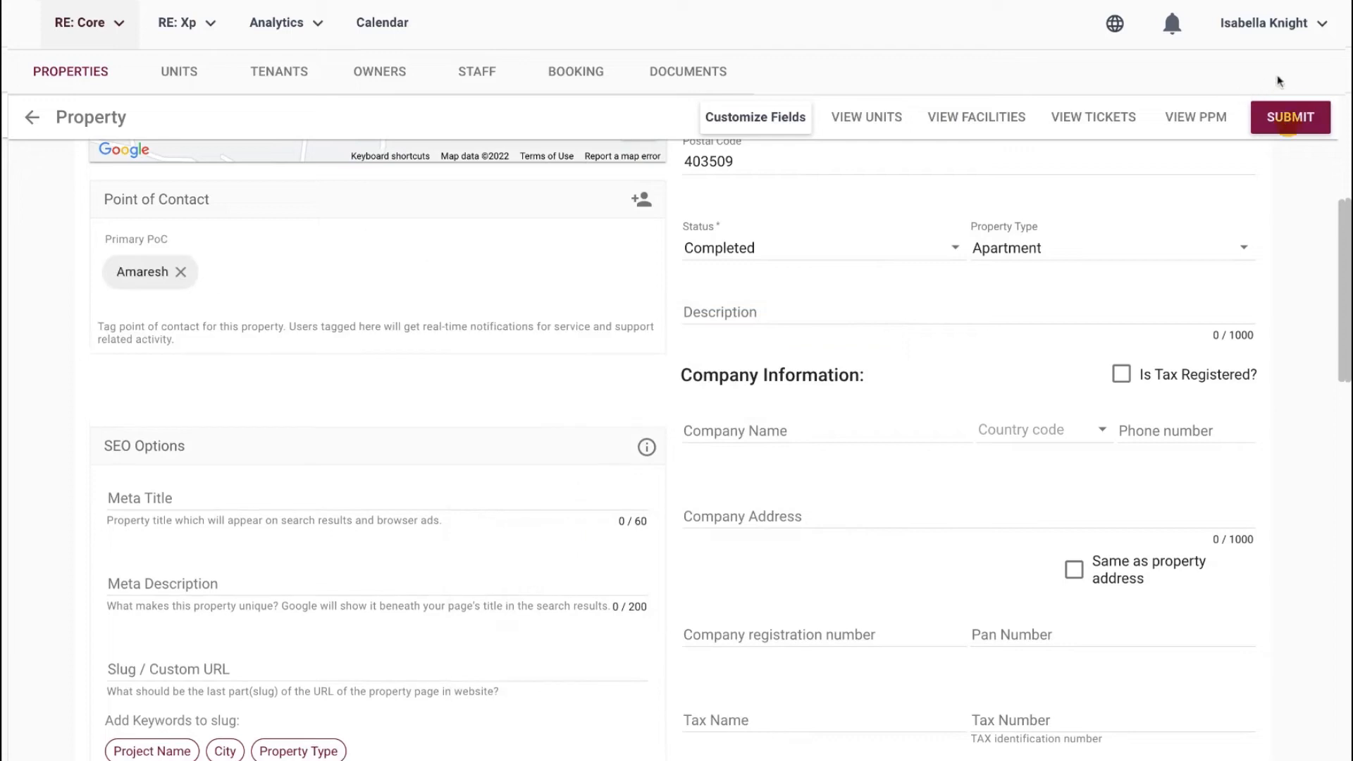
pyautogui.click(1290, 117)
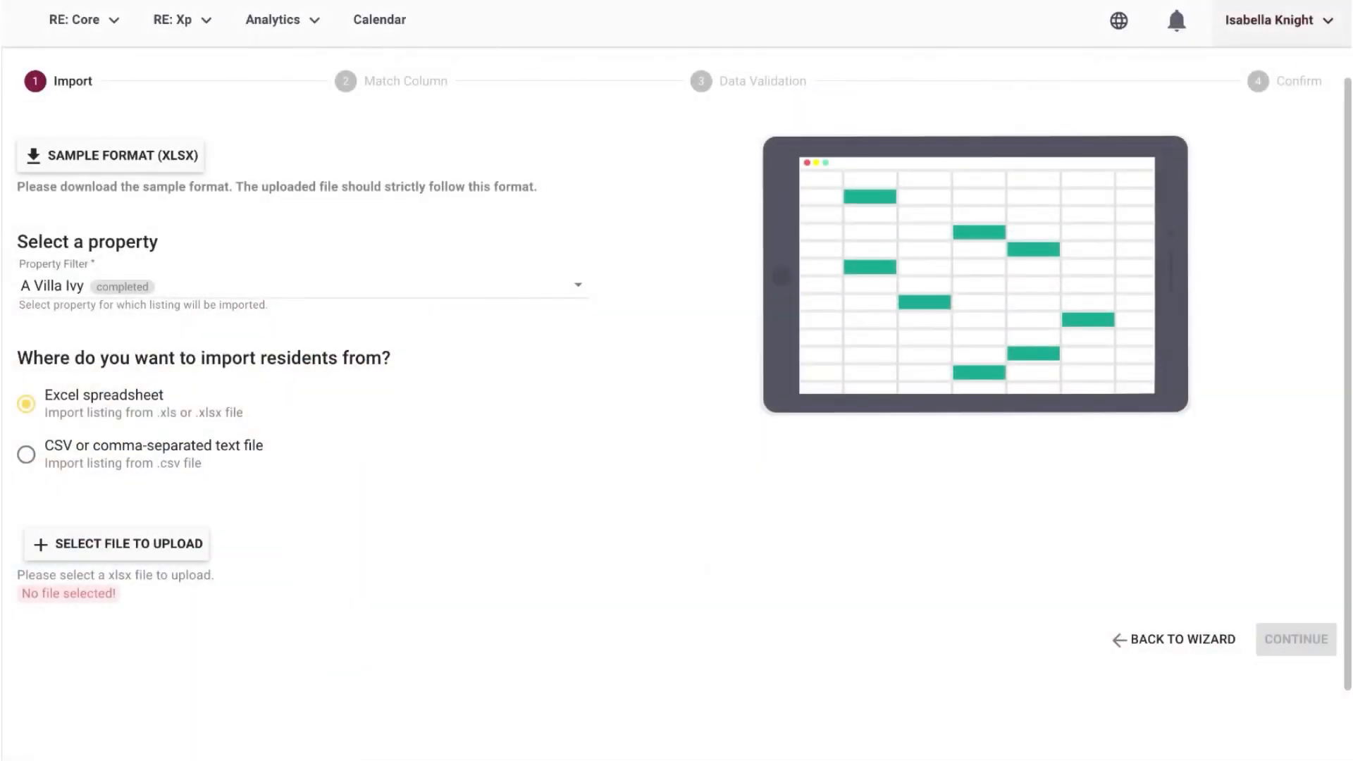
# From the dashboard, launch the Import Wizard and start the Resident bulk import.
pyautogui.click(272, 19)
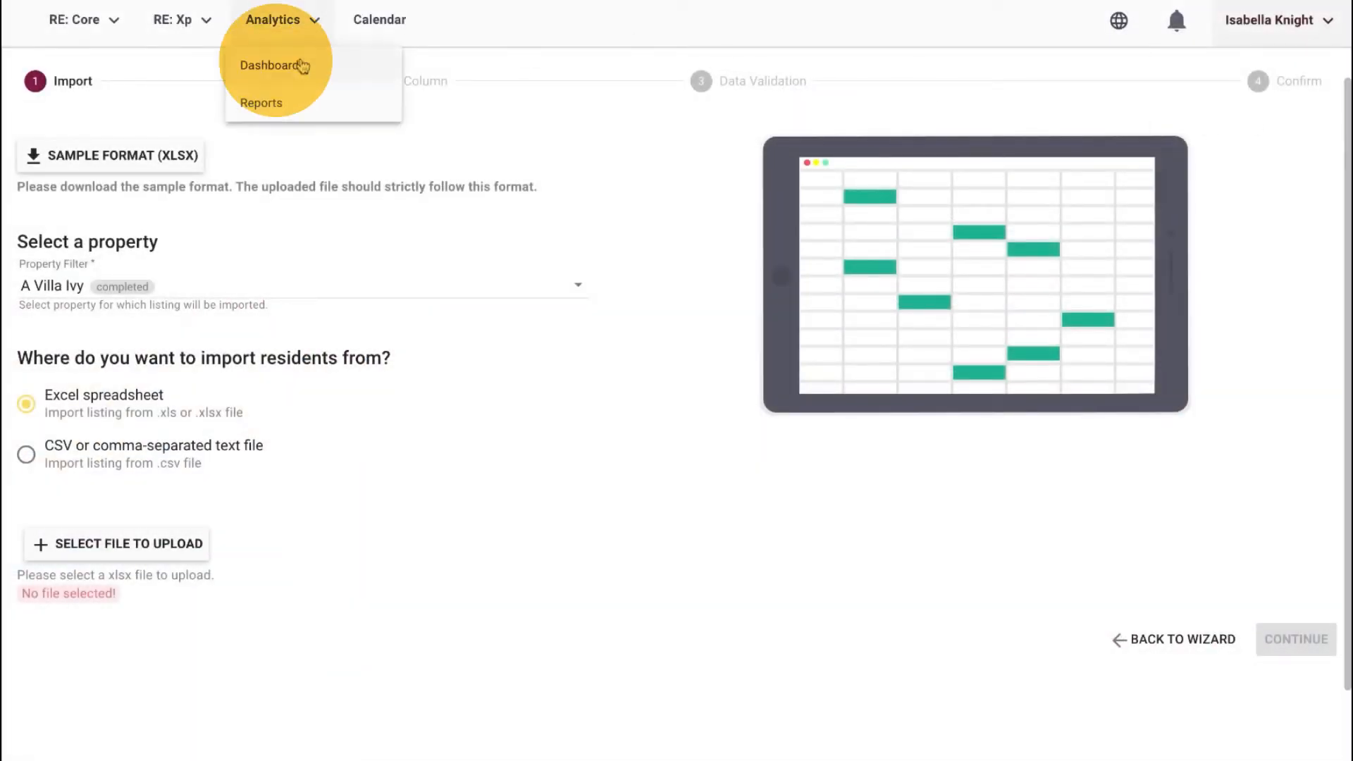
pyautogui.click(268, 65)
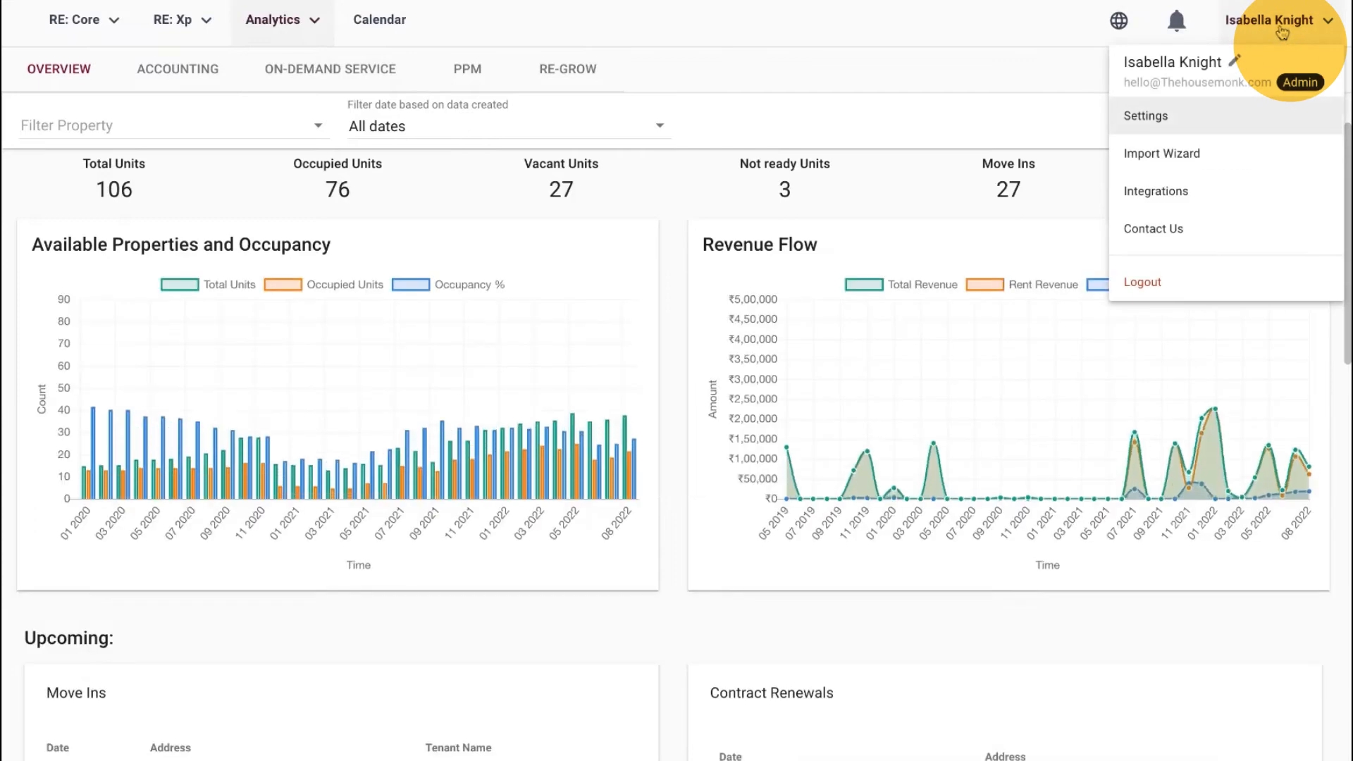
pyautogui.click(1159, 154)
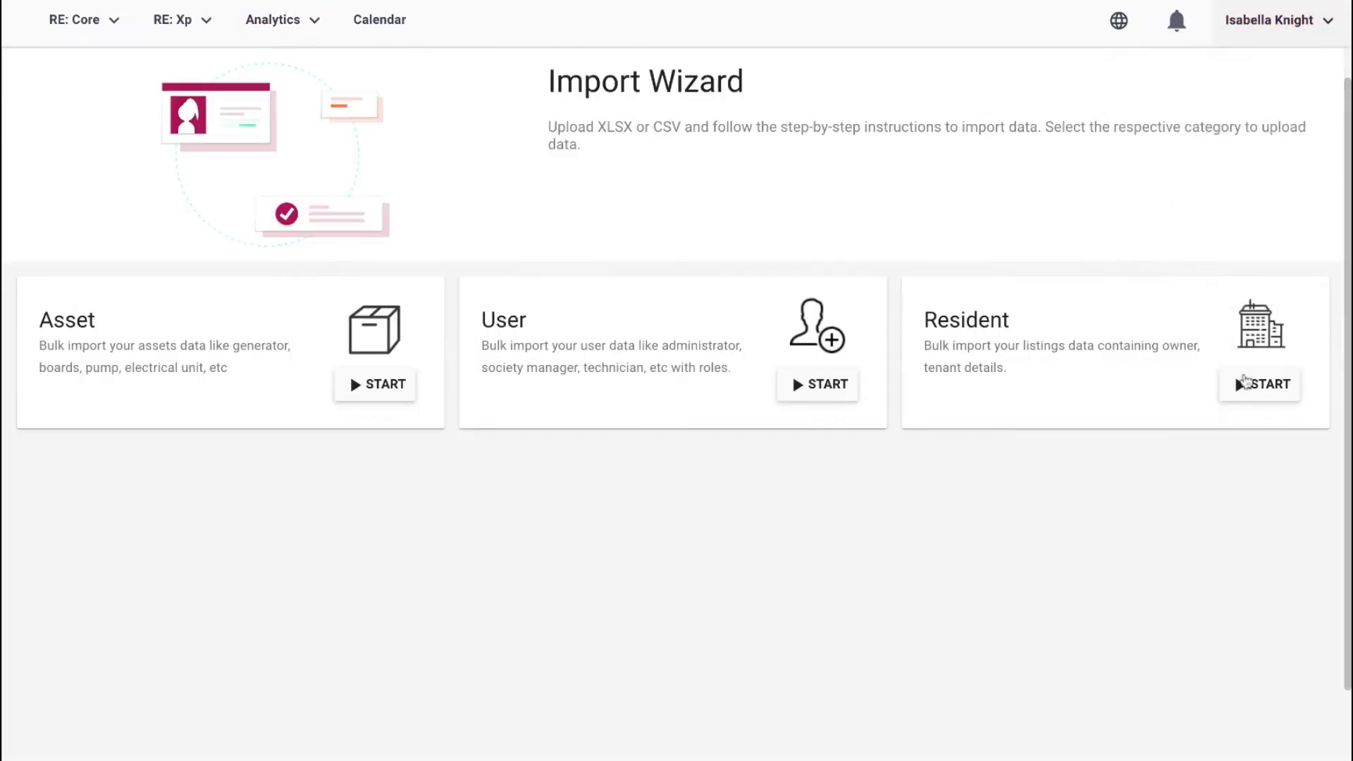
pyautogui.click(1258, 383)
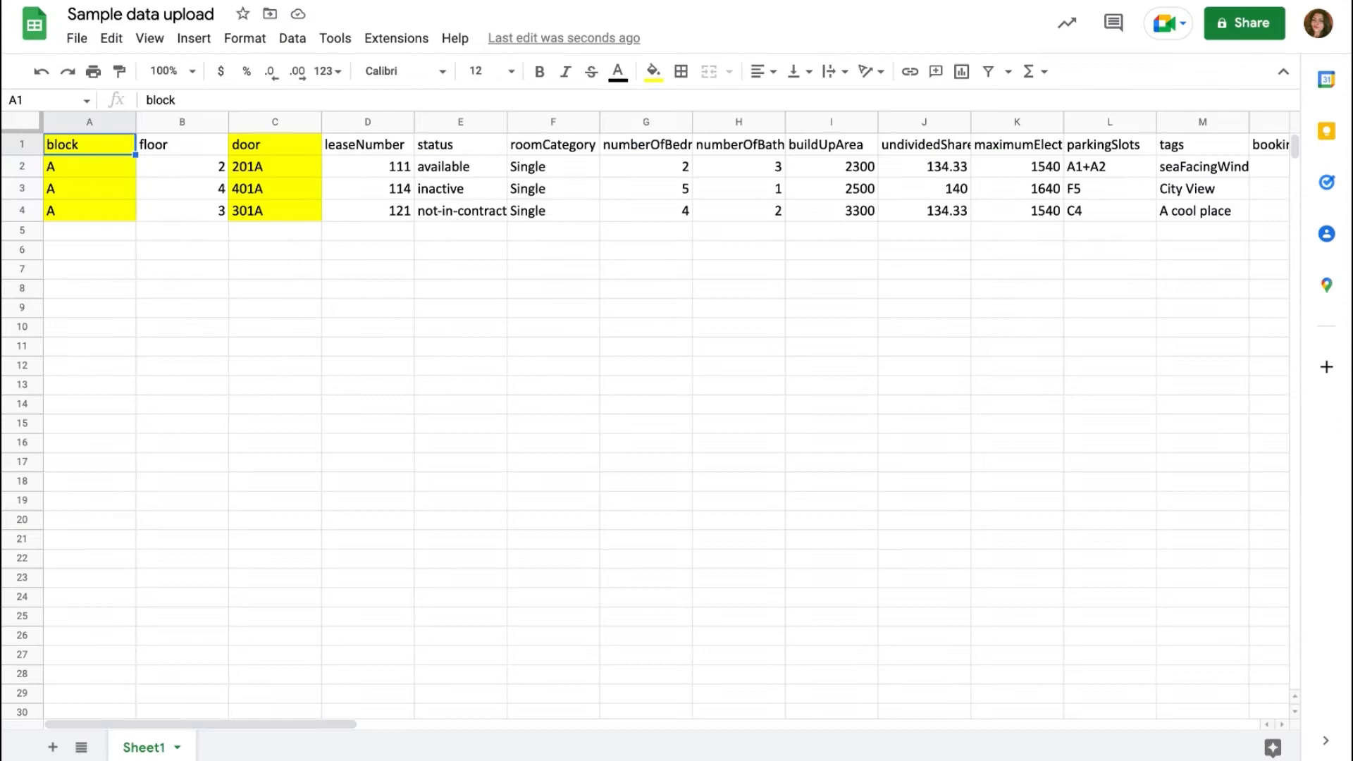
pyautogui.moveTo(190, 207)
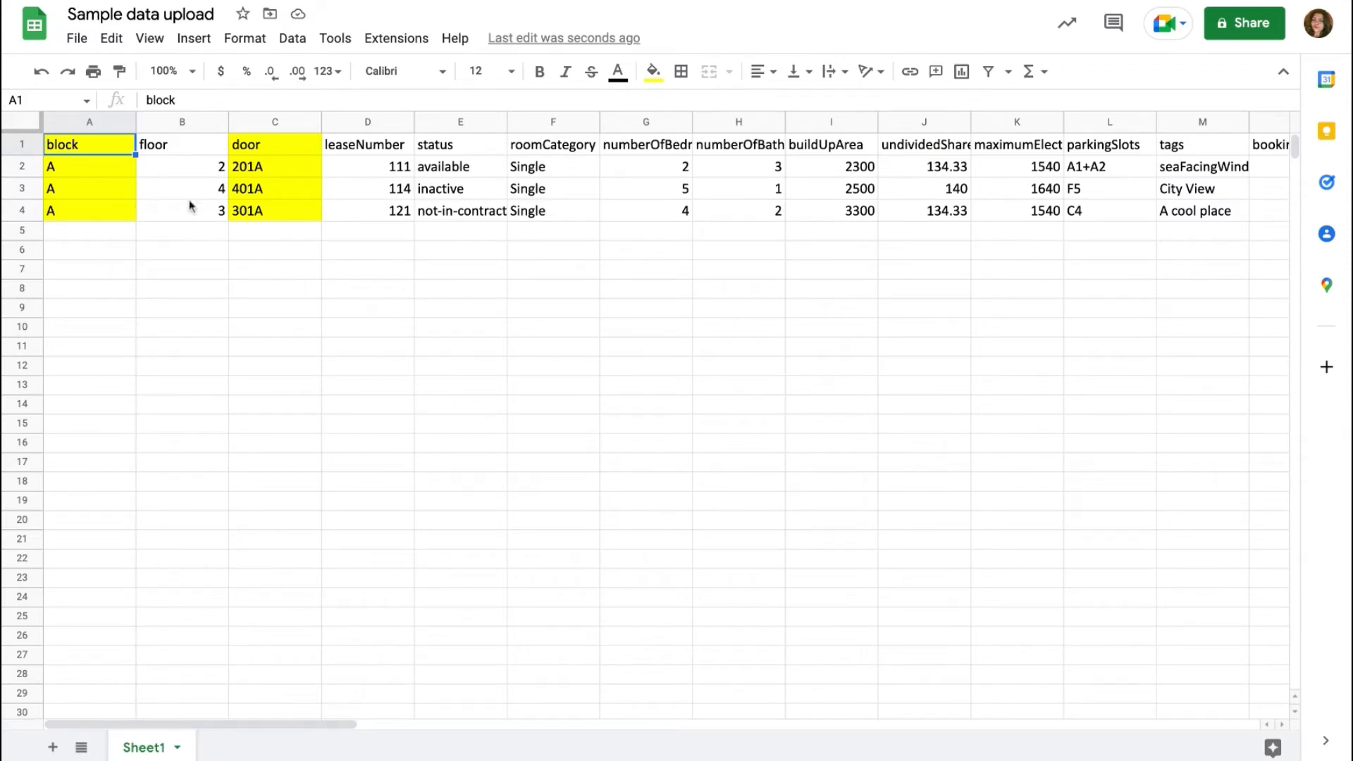
pyautogui.moveTo(871, 204)
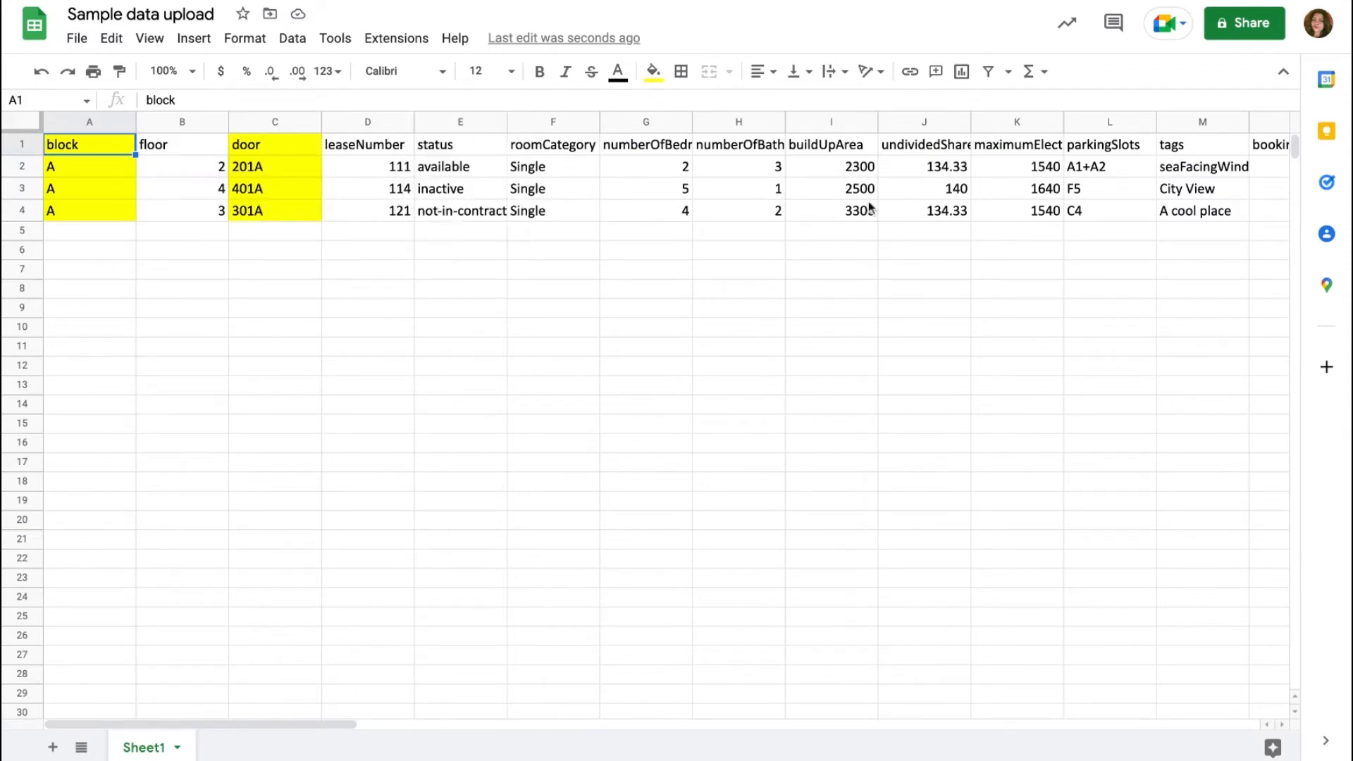
pyautogui.hscroll(3)
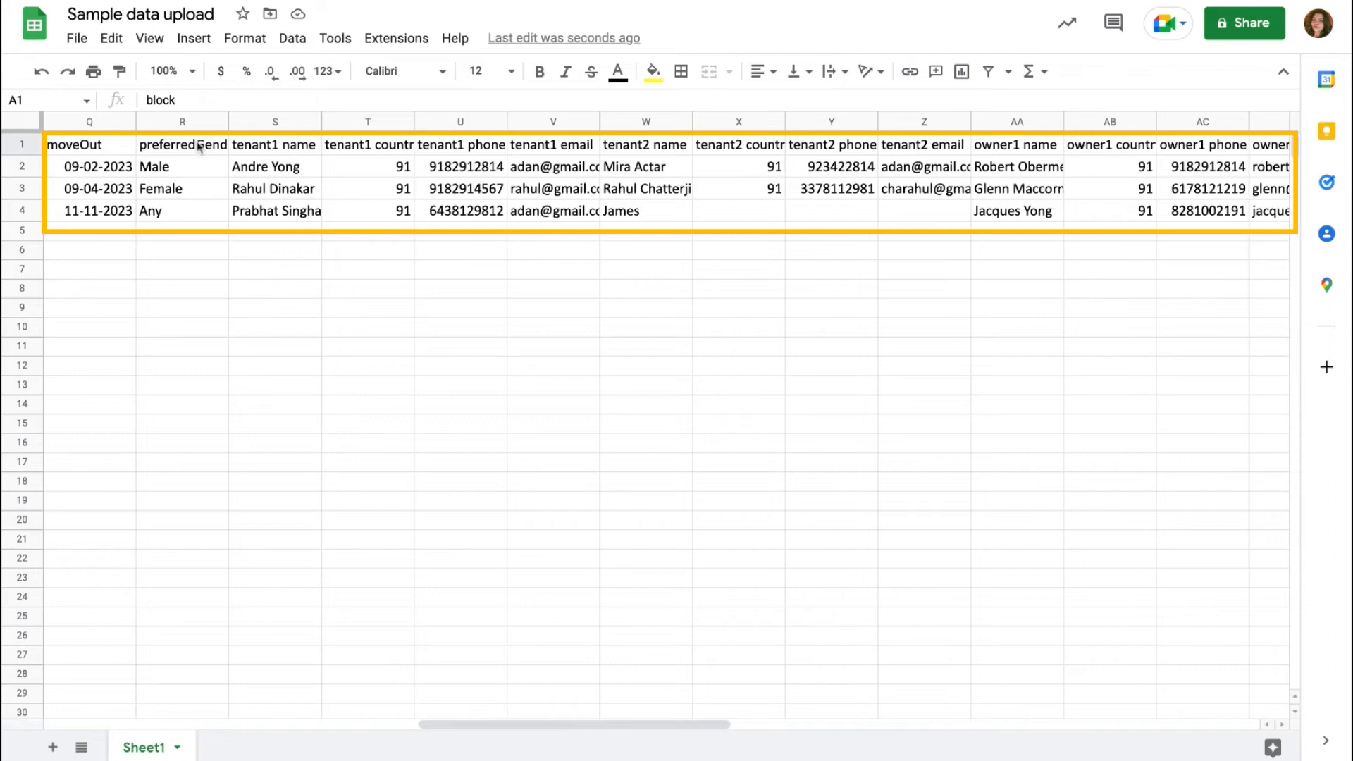
pyautogui.hscroll(-3)
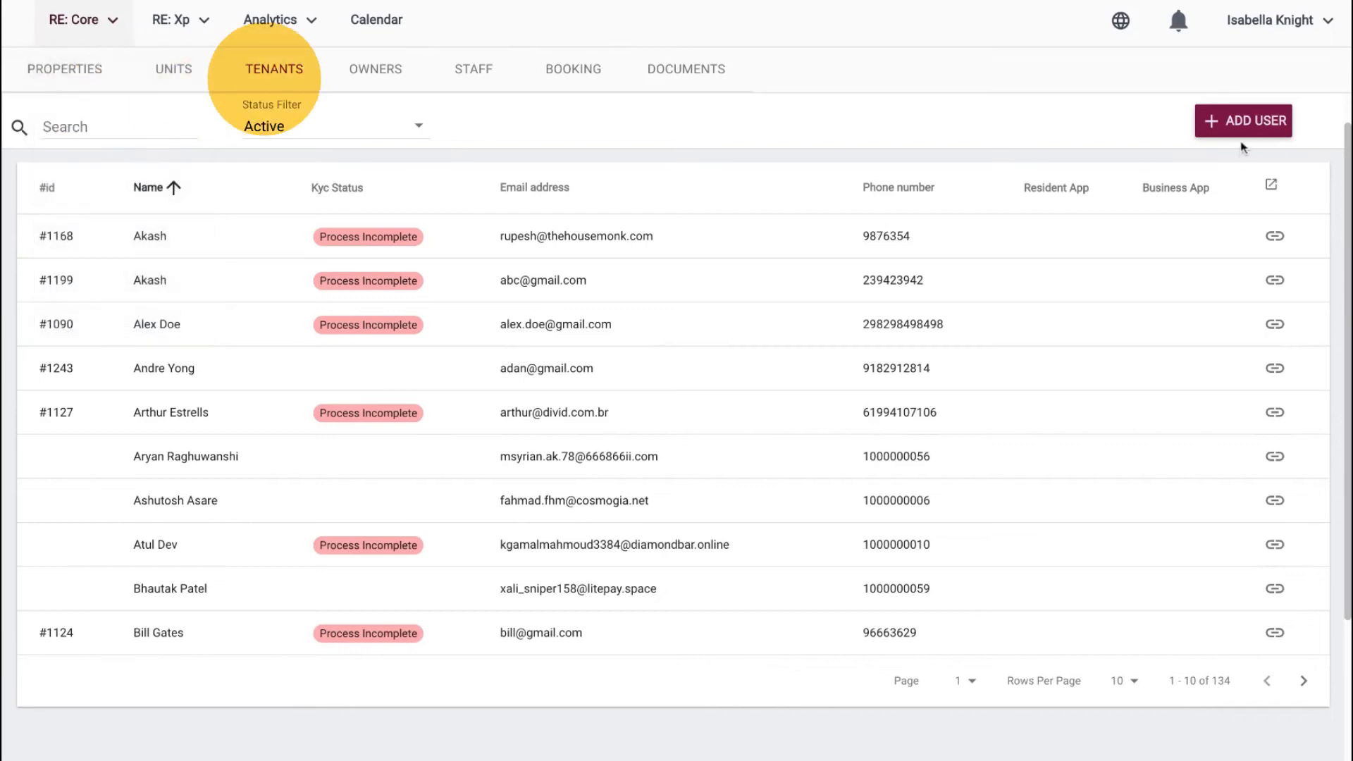
pyautogui.click(1243, 121)
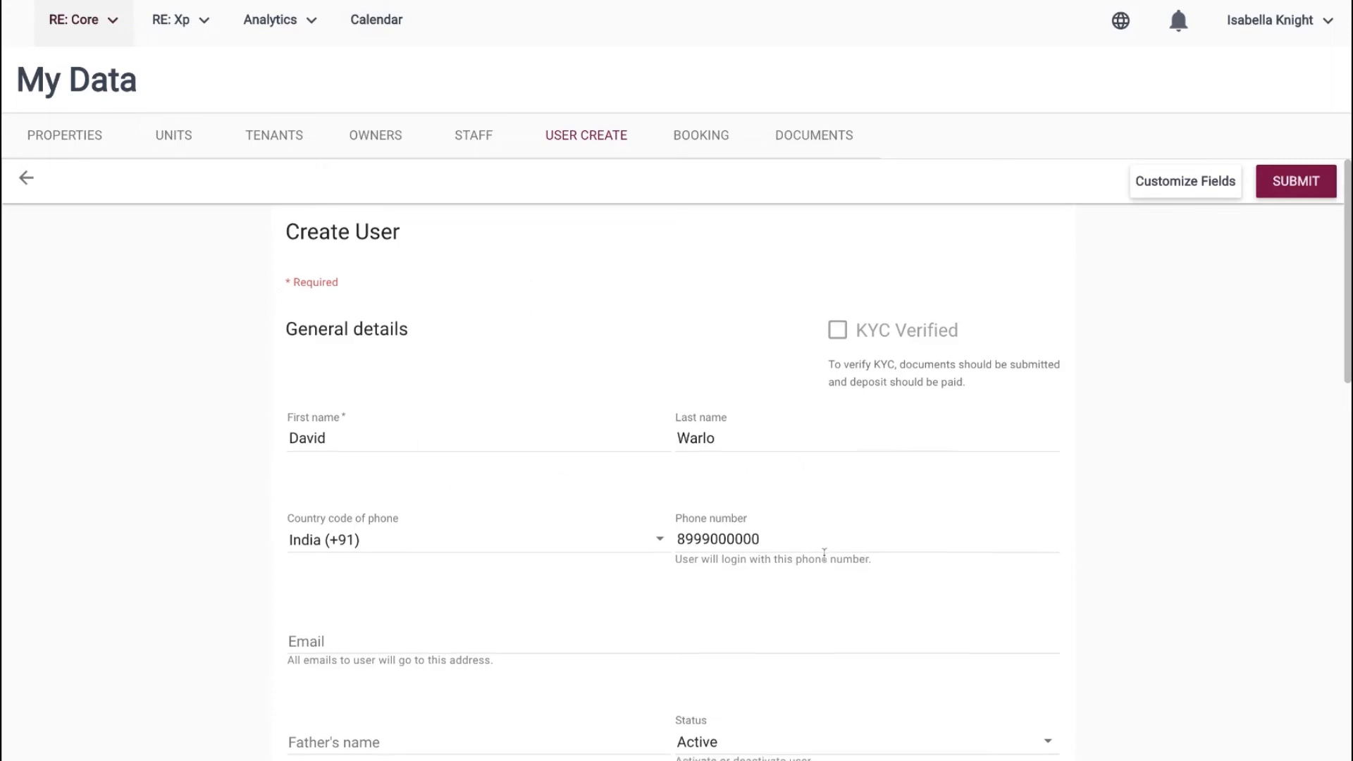
pyautogui.scroll(-3)
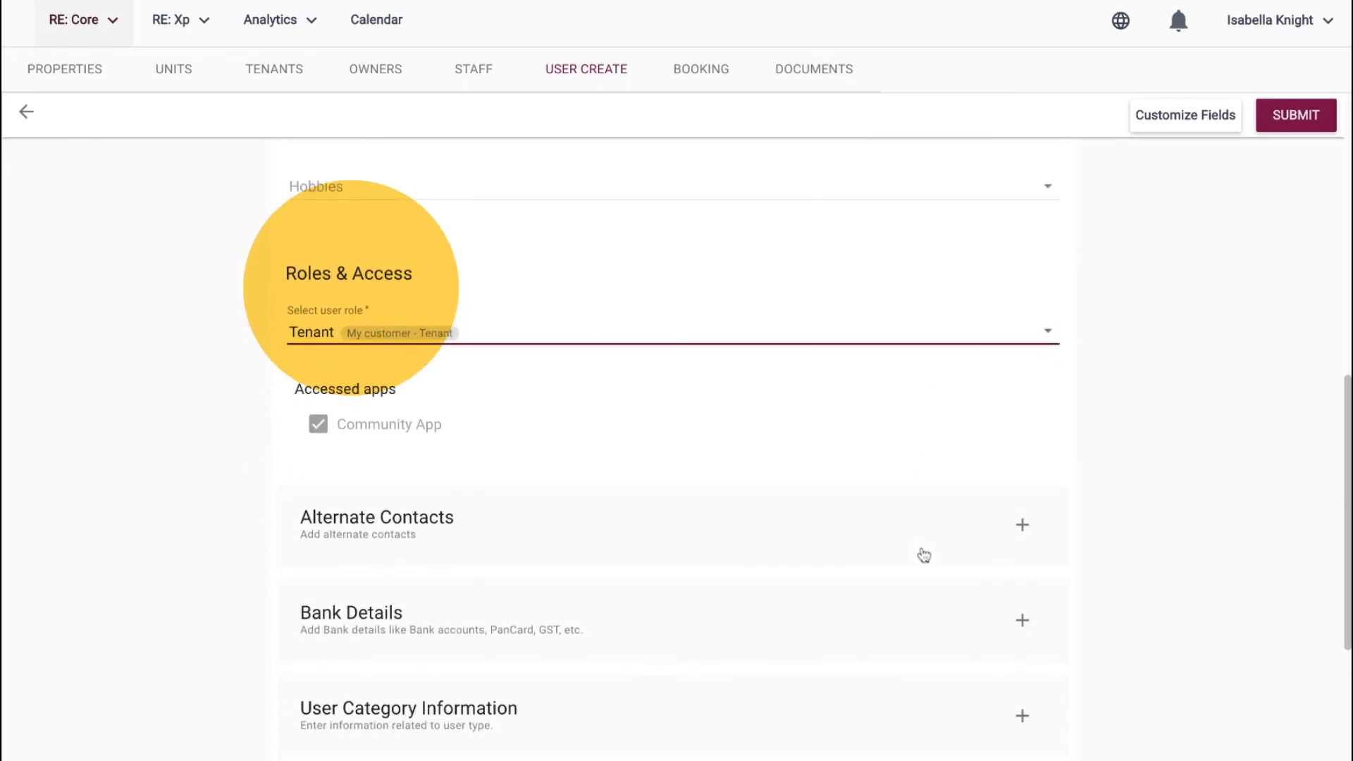
pyautogui.scroll(-3)
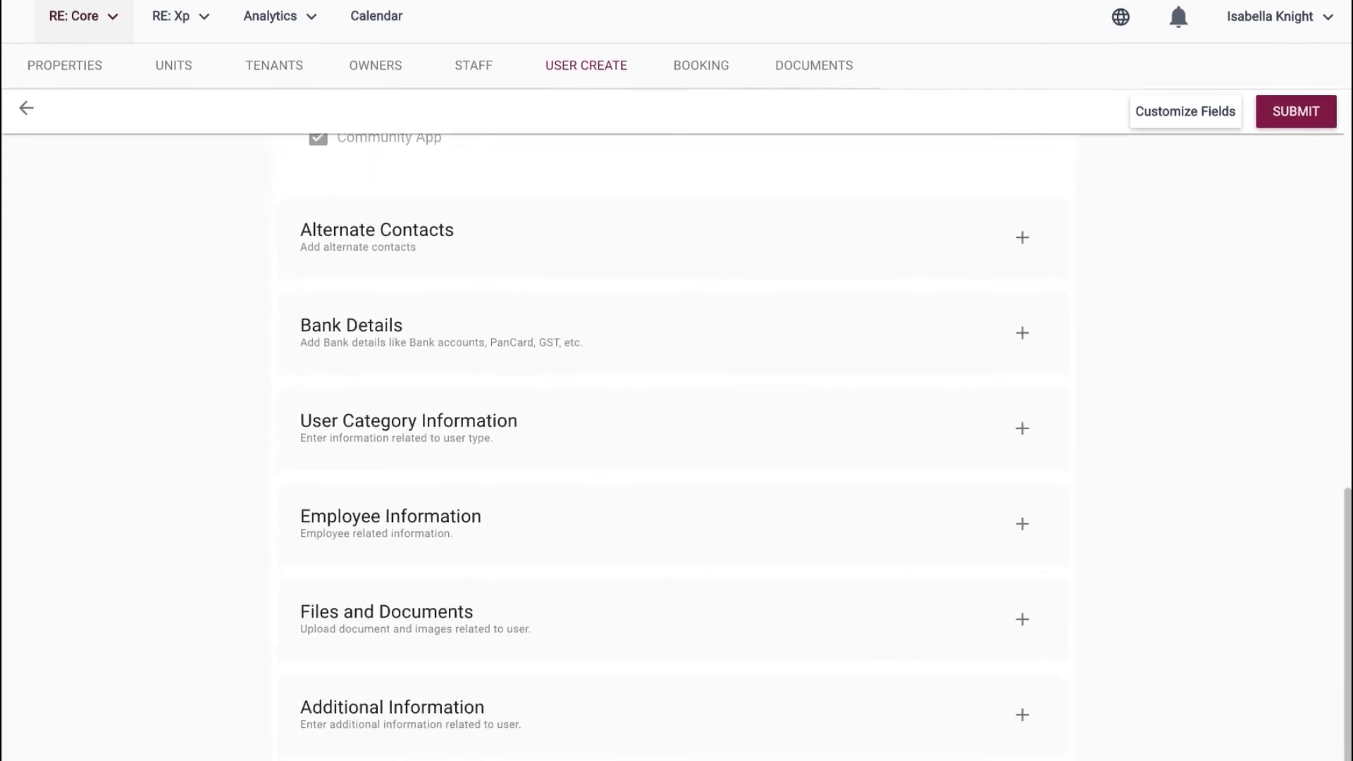
pyautogui.click(351, 336)
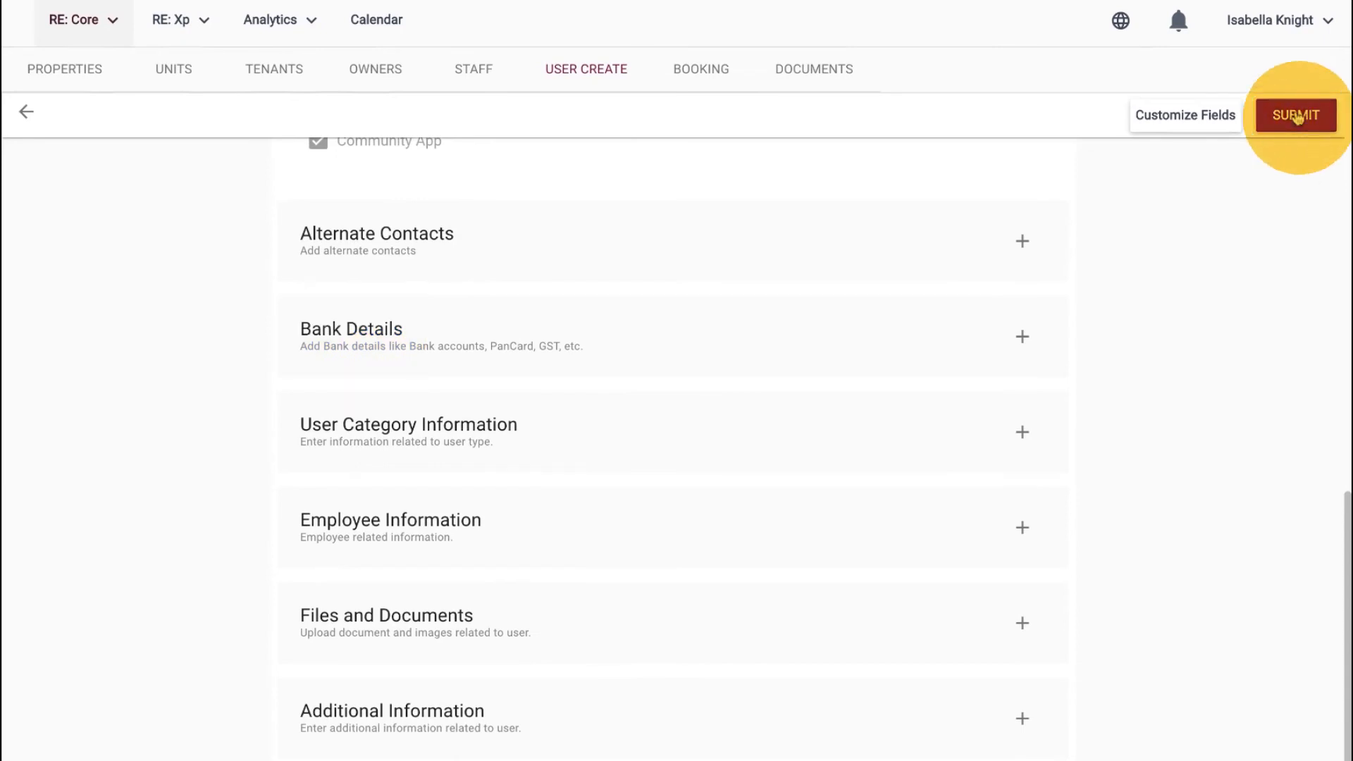
pyautogui.click(1294, 114)
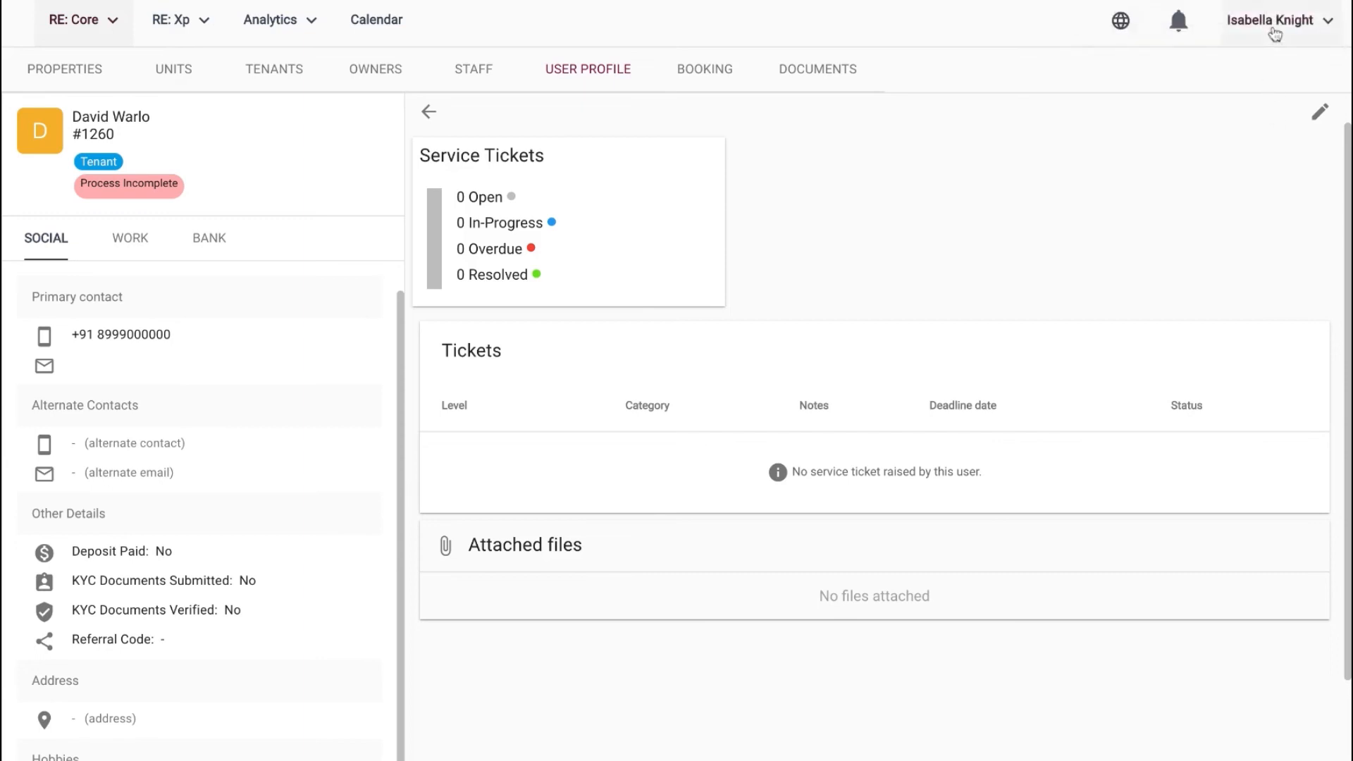
# Launch the Import Wizard from the profile menu and start the User bulk import.
pyautogui.click(1274, 20)
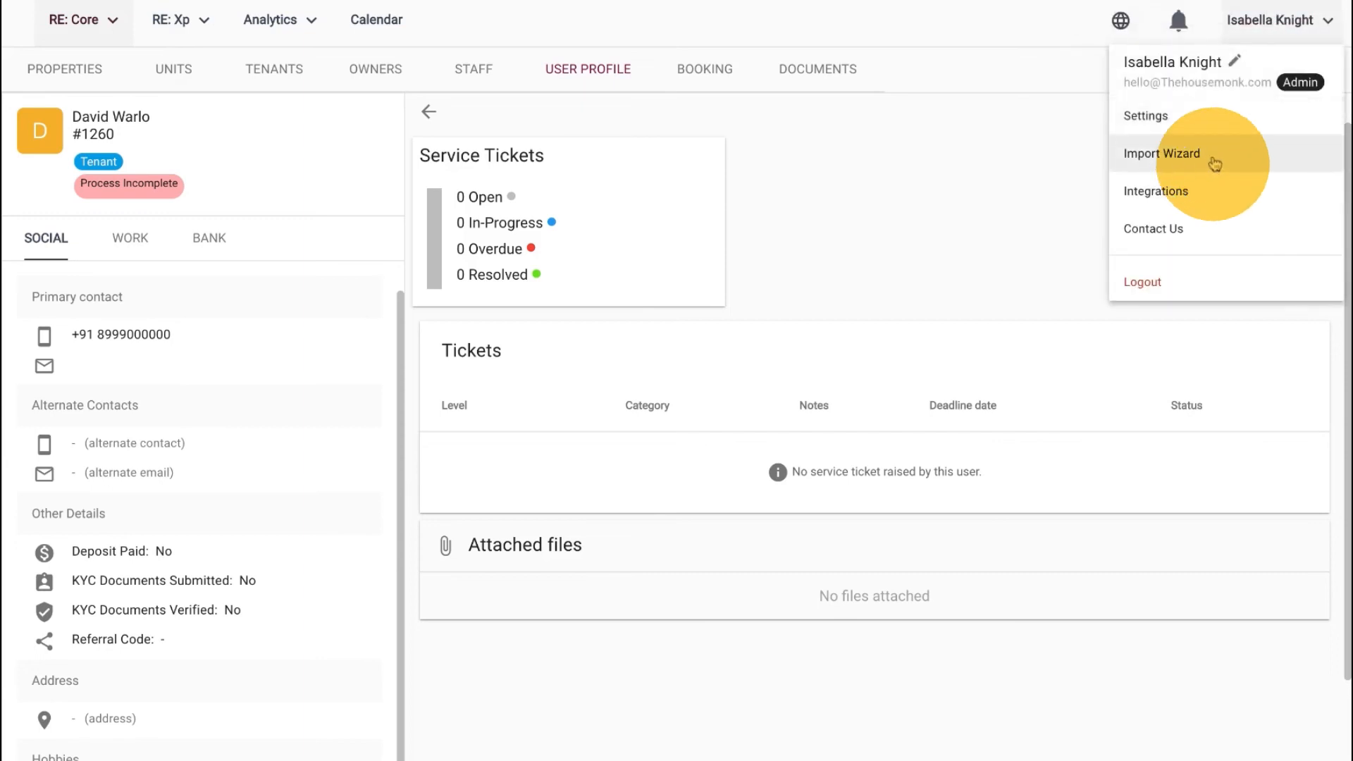
pyautogui.click(1161, 152)
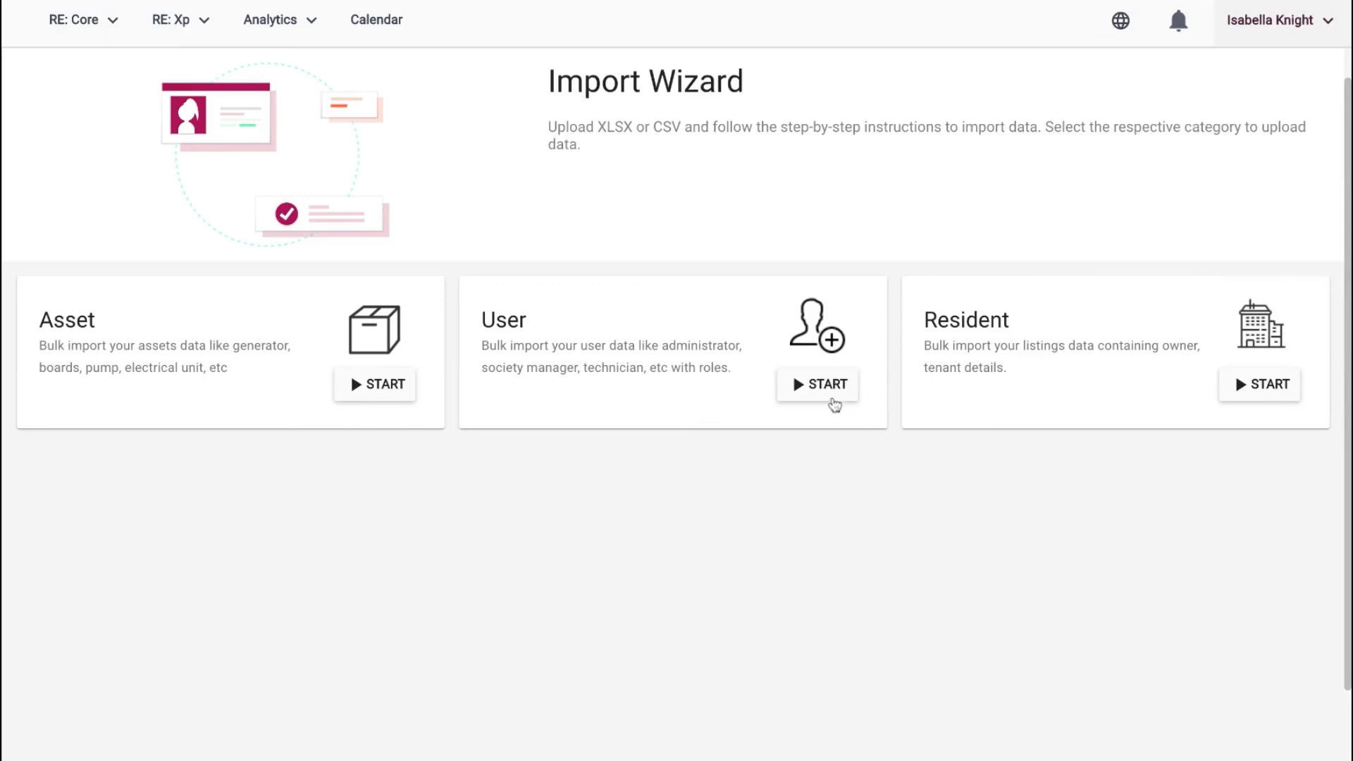
pyautogui.click(816, 384)
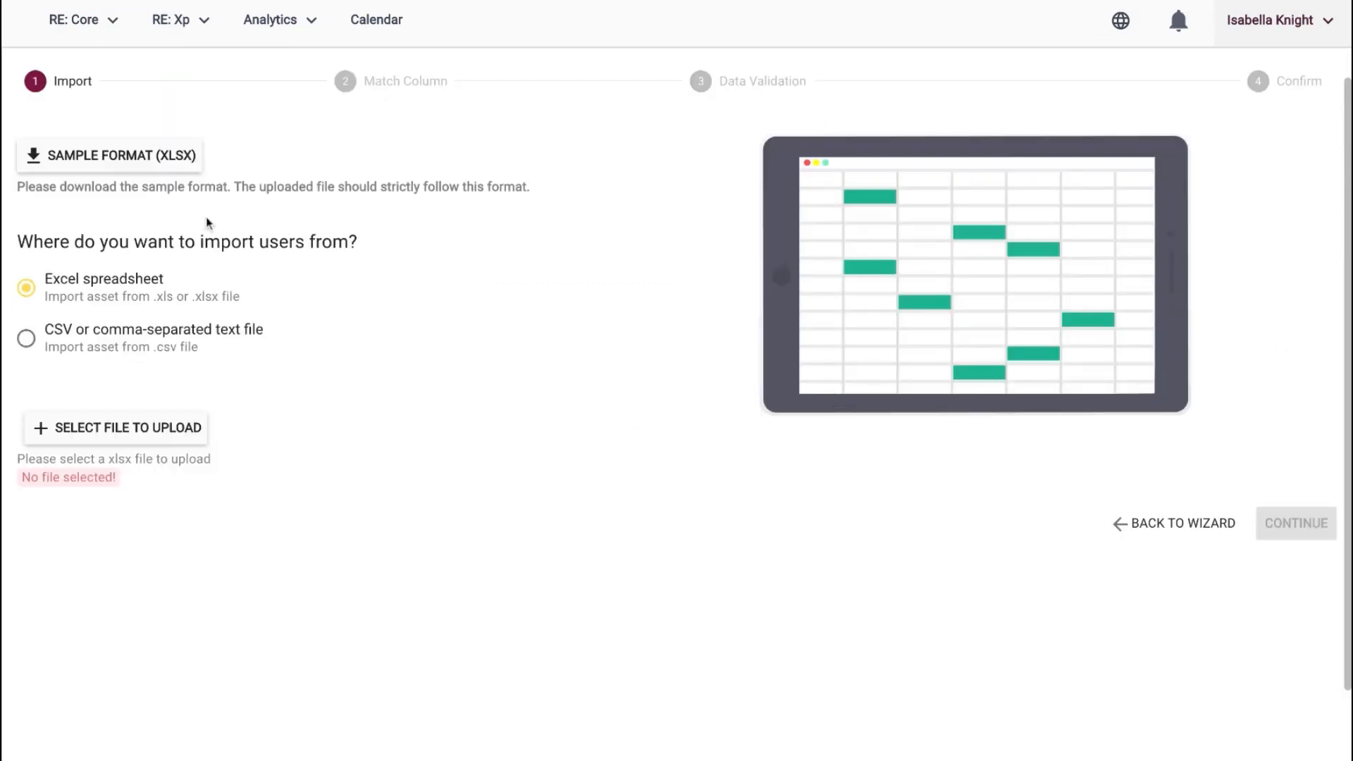